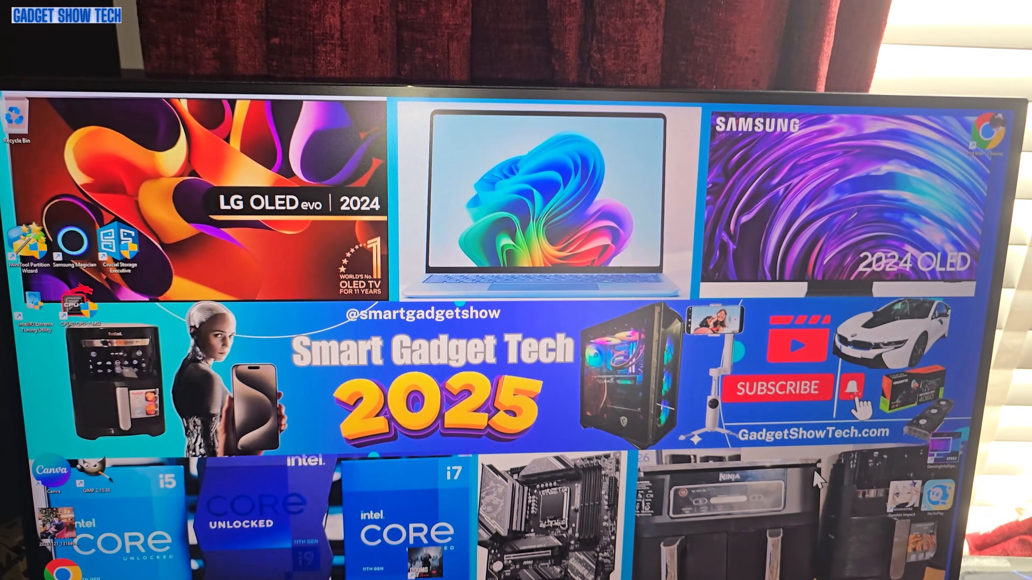
Show Device Manager's display adapters with the warned Microsoft Basic Display Adapter selected.
{"action": "right_click", "coordinate": [367, 569]}
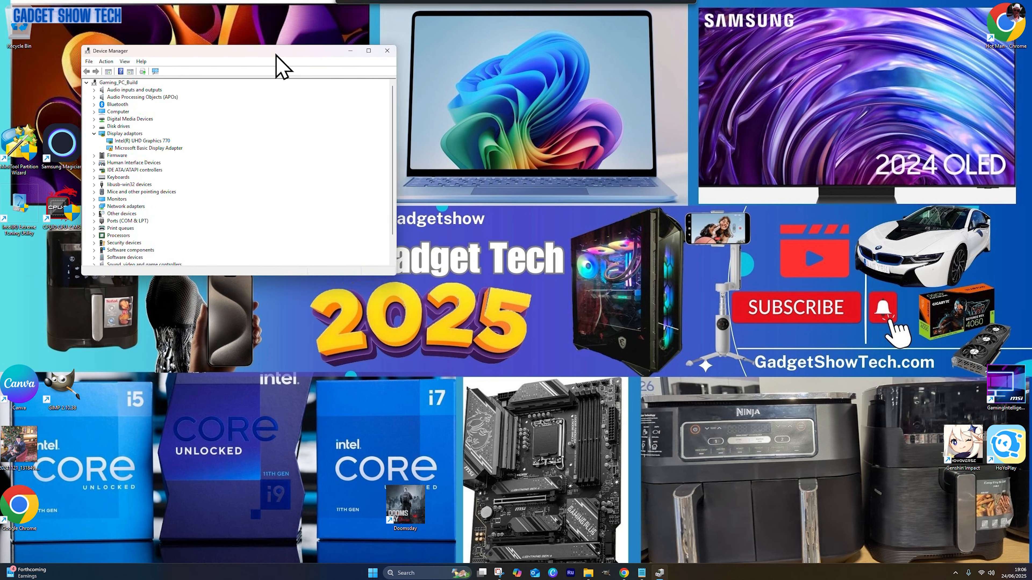
{"action": "left_click", "coordinate": [367, 51]}
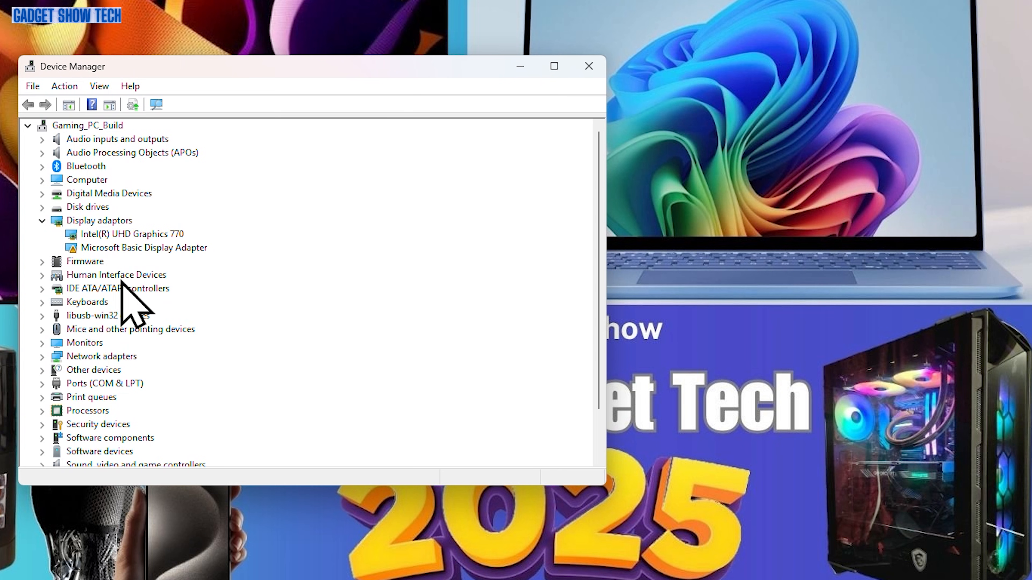
{"action": "left_click", "coordinate": [144, 247]}
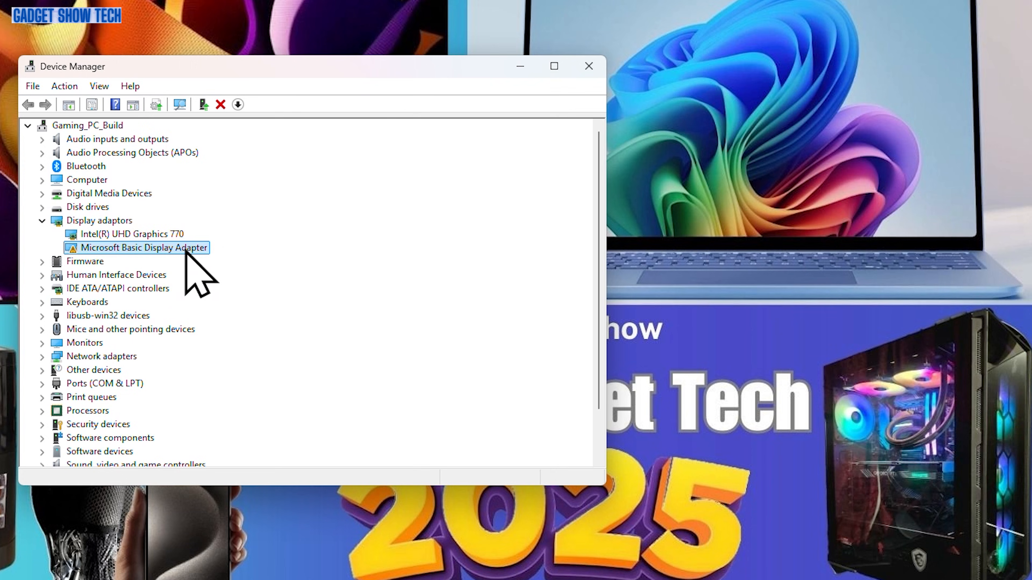
{"action": "mouse_move", "coordinate": [173, 255]}
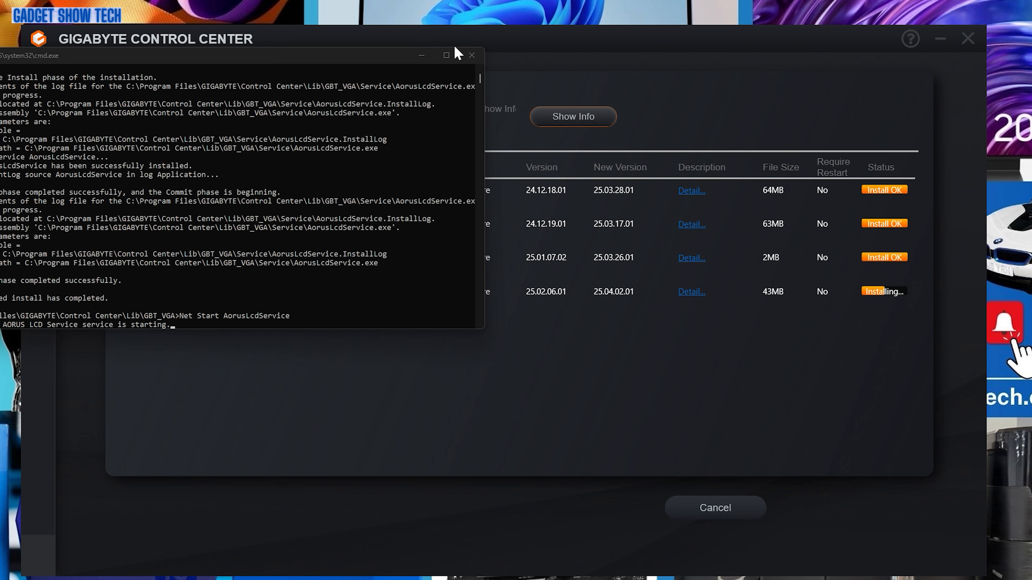
Return to the Control Center home overview after the component updates finish.
{"action": "left_click", "coordinate": [472, 55]}
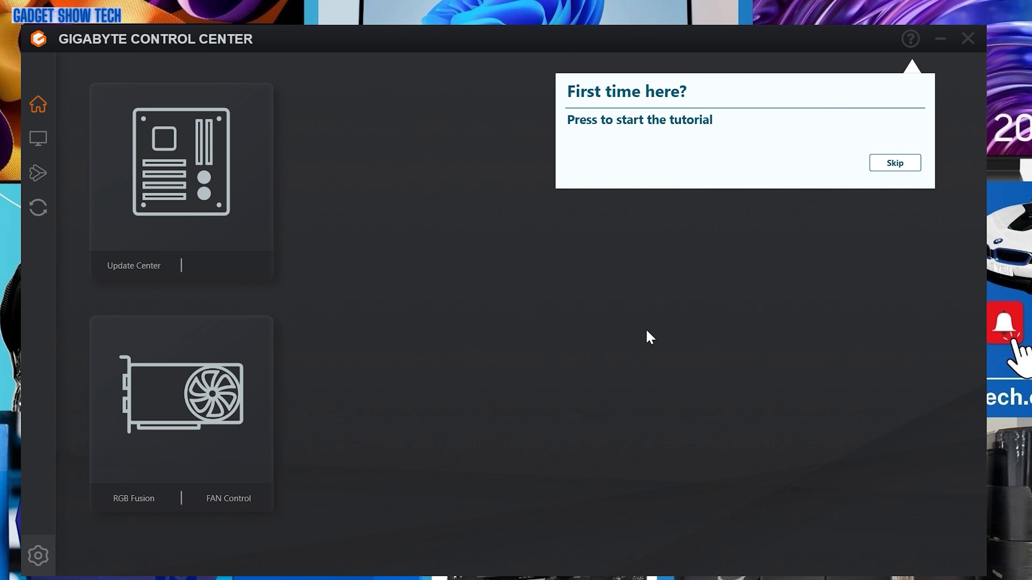
Apply a red Flash lighting effect to the graphics card in RGB Fusion.
{"action": "left_click", "coordinate": [894, 162]}
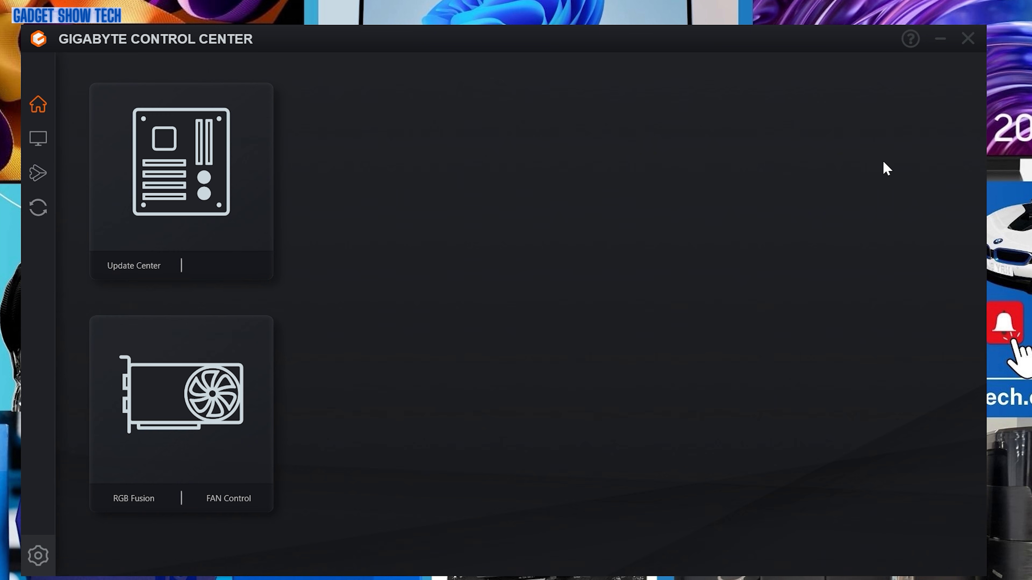
{"action": "left_click", "coordinate": [132, 498]}
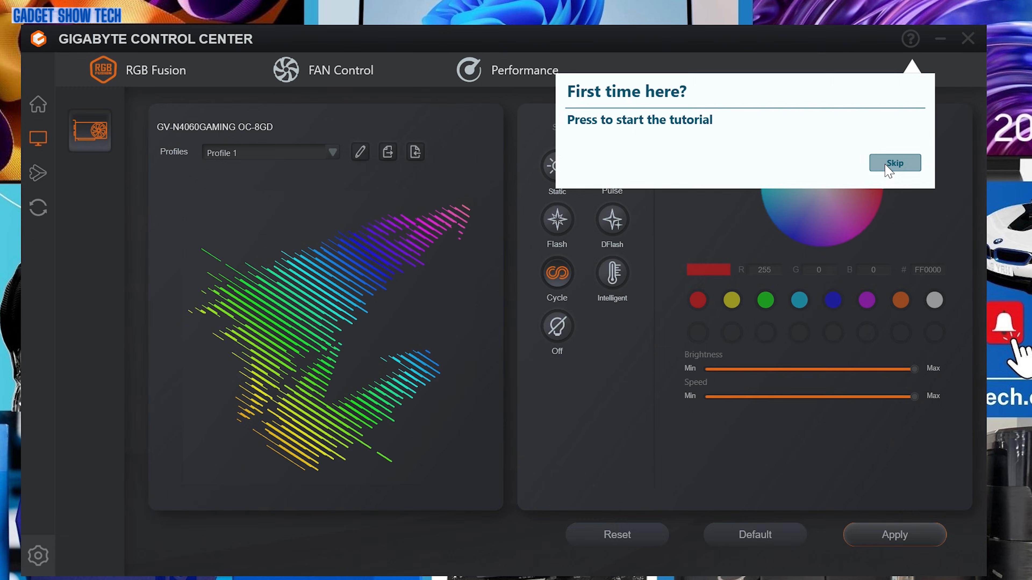
{"action": "left_click", "coordinate": [894, 162]}
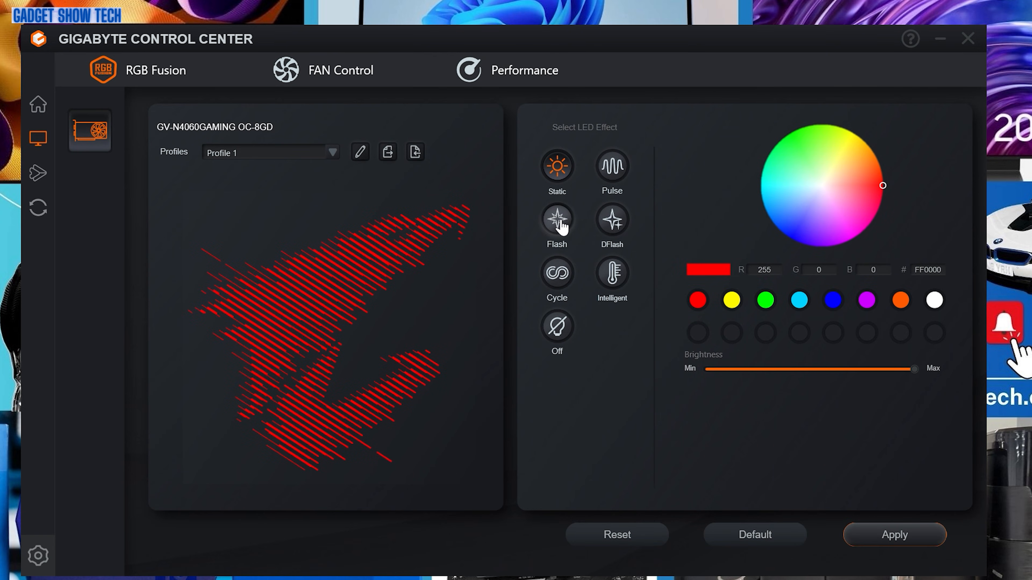
{"action": "left_click", "coordinate": [556, 218]}
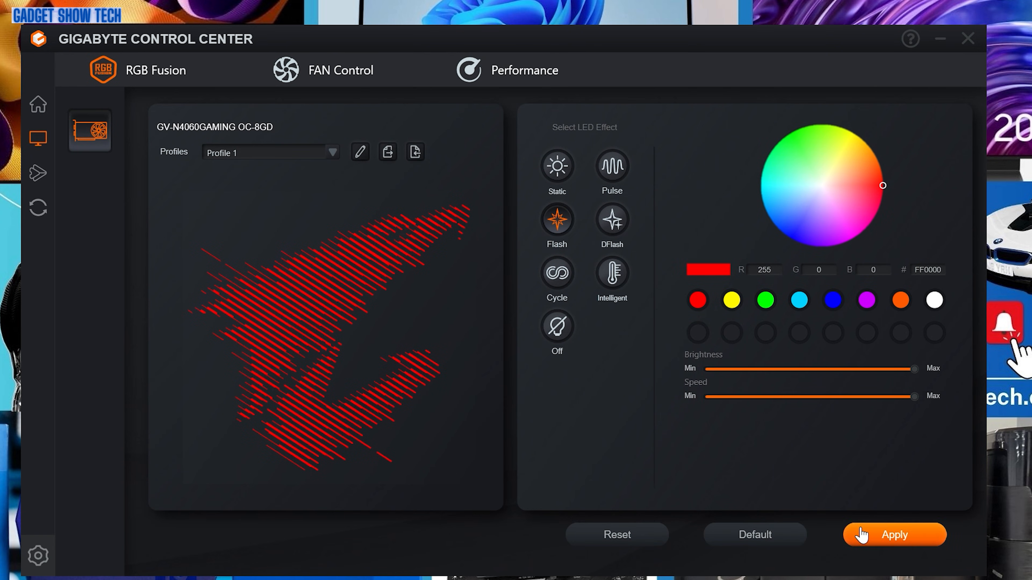
{"action": "left_click", "coordinate": [893, 534]}
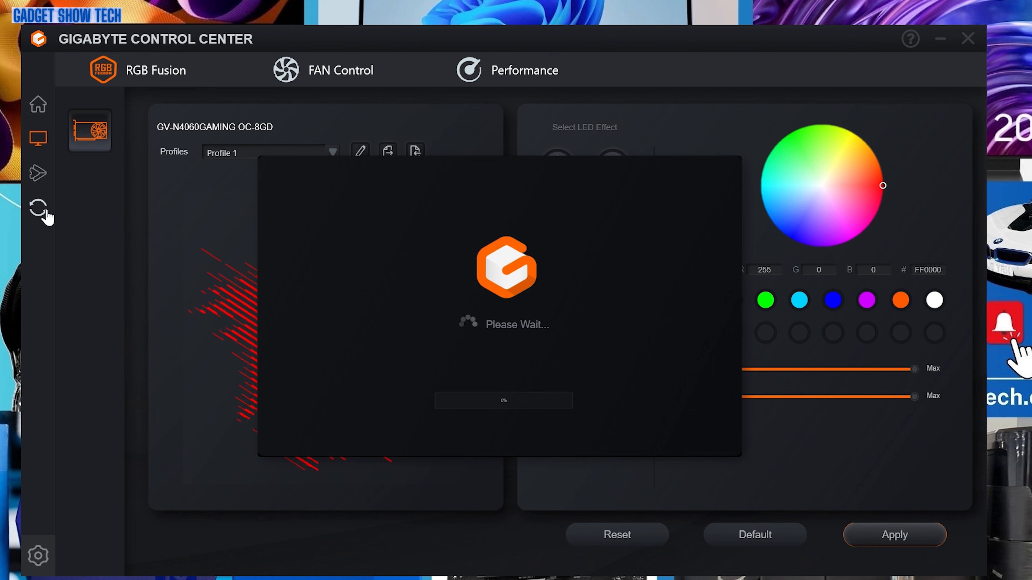
Review installed component versions in Update Center, then return to the home overview.
{"action": "left_click", "coordinate": [38, 207]}
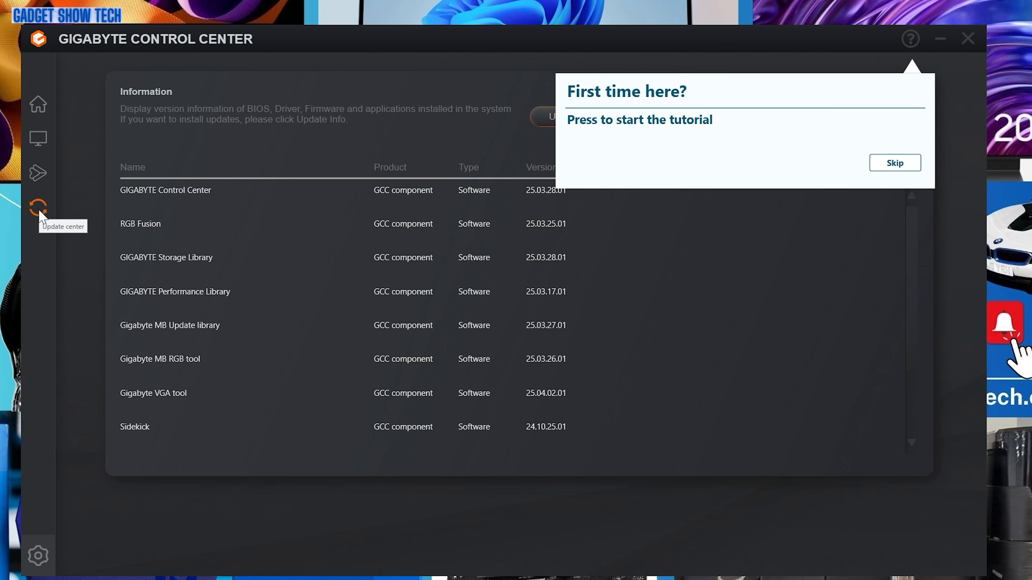
{"action": "mouse_move", "coordinate": [911, 184]}
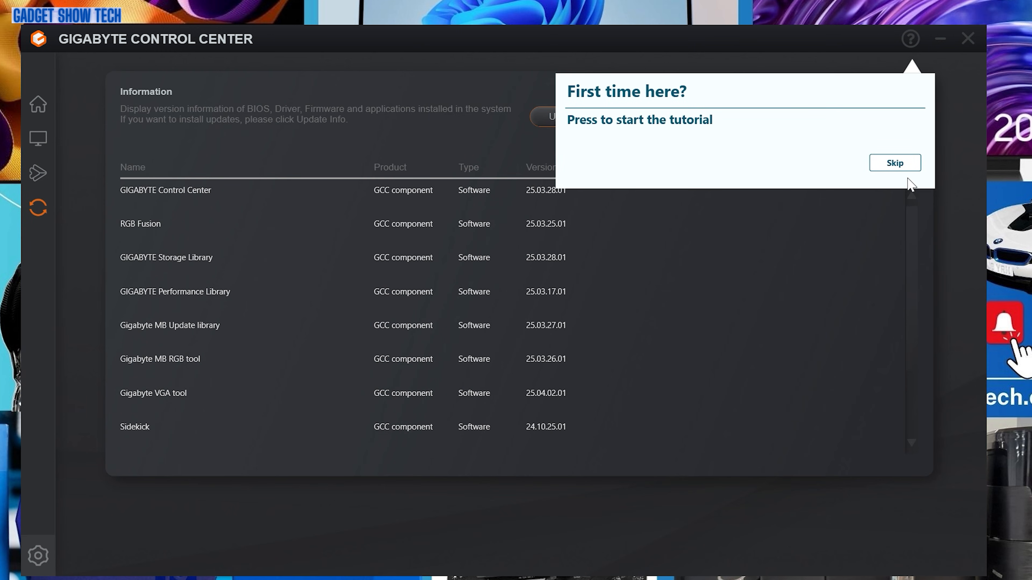
{"action": "left_click", "coordinate": [894, 162]}
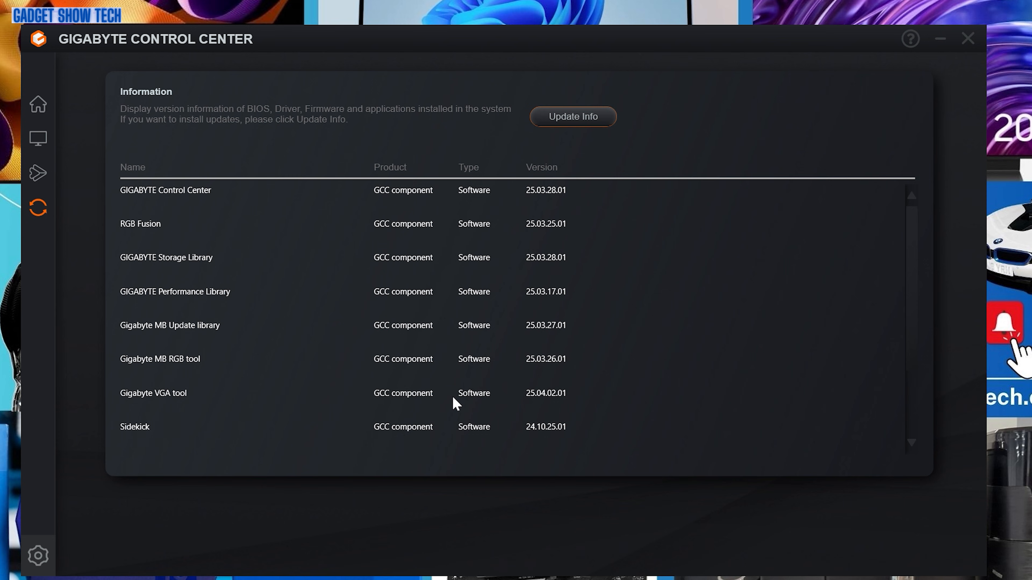
{"action": "mouse_move", "coordinate": [583, 381]}
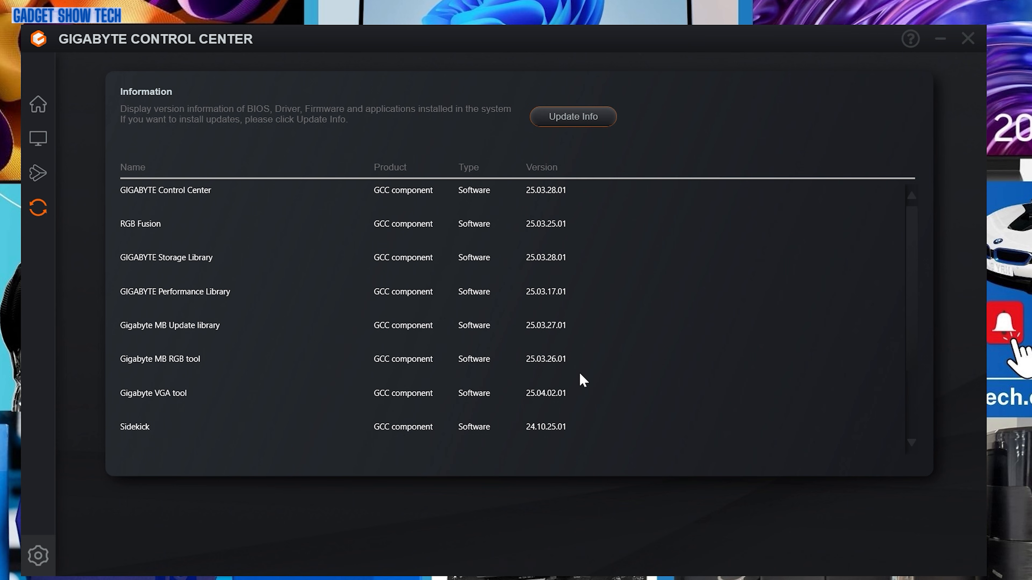
{"action": "mouse_move", "coordinate": [542, 240]}
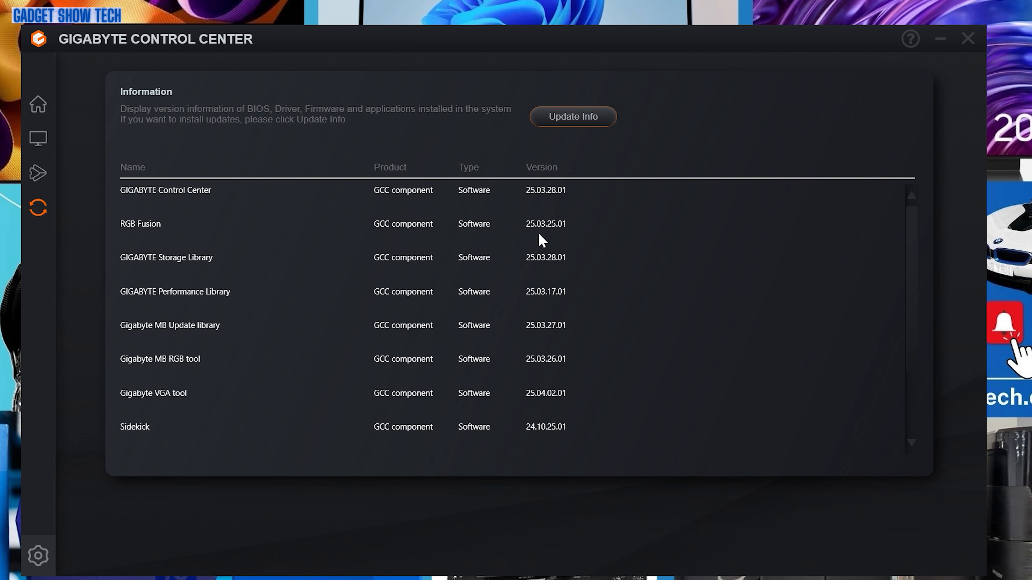
{"action": "mouse_move", "coordinate": [551, 277]}
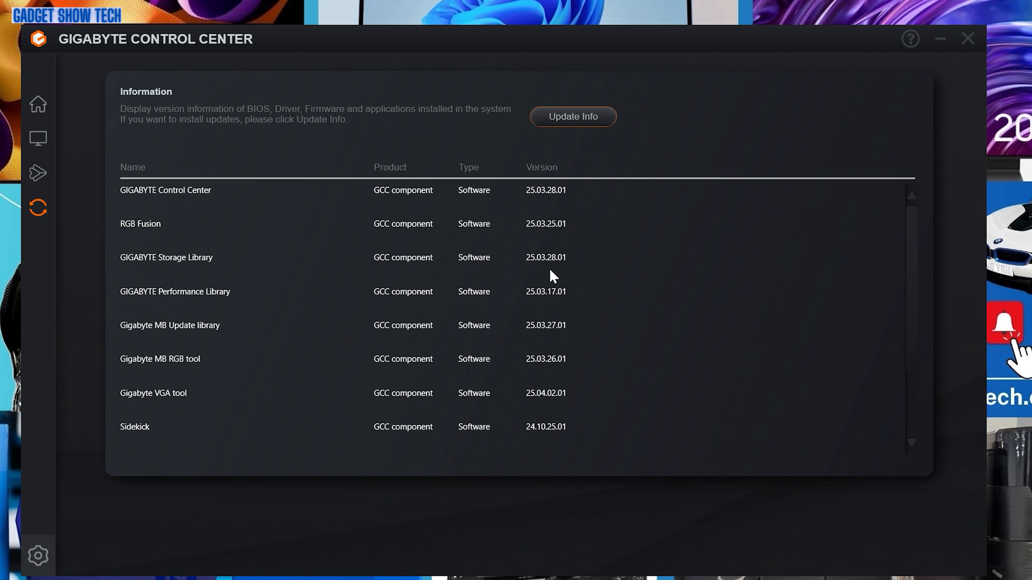
{"action": "left_click", "coordinate": [38, 104]}
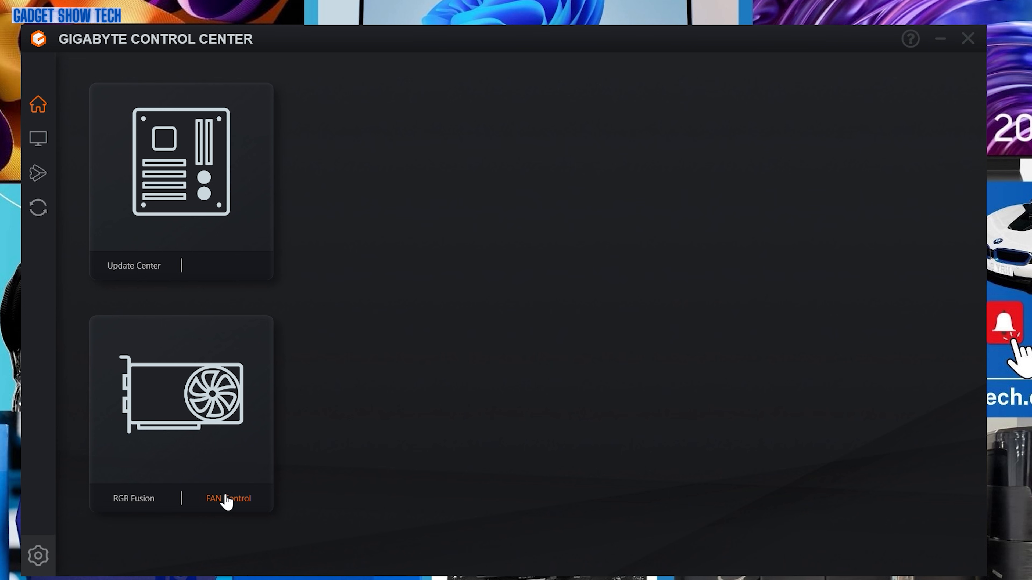
Show the graphics card's customized fan speed-versus-temperature curve with Auto Fan Stop on.
{"action": "left_click", "coordinate": [228, 498]}
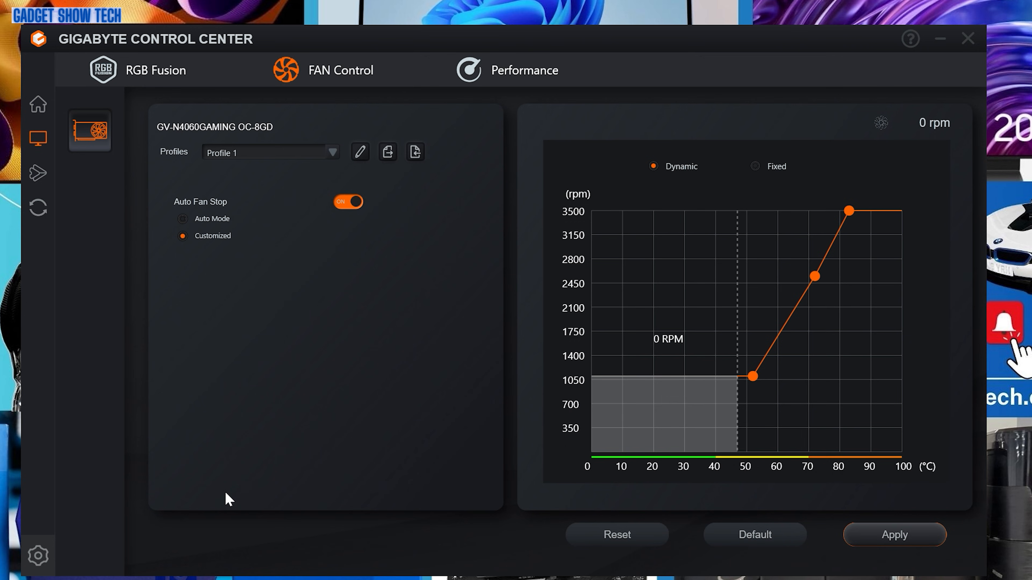
{"action": "mouse_move", "coordinate": [753, 376]}
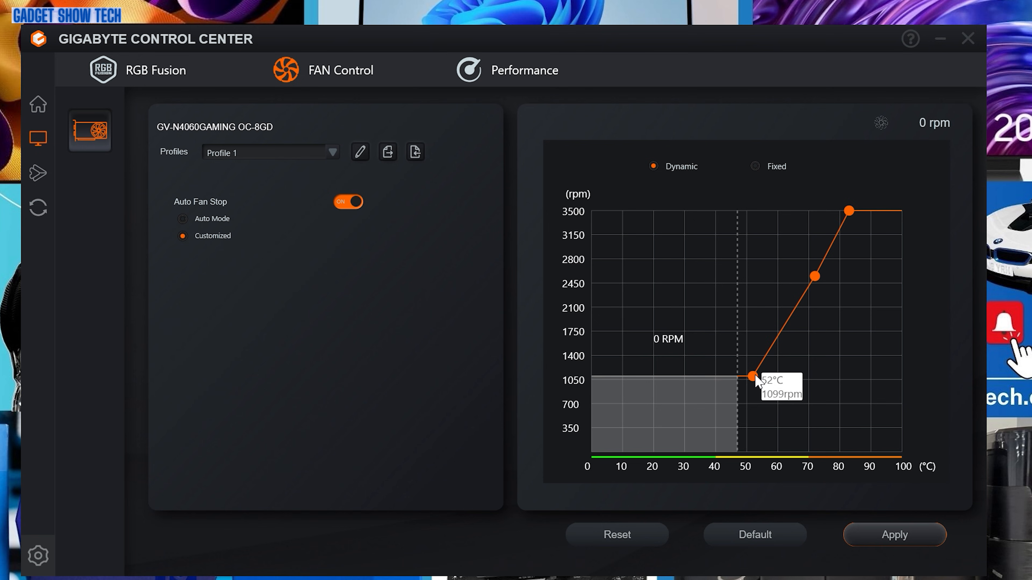
{"action": "mouse_move", "coordinate": [670, 429]}
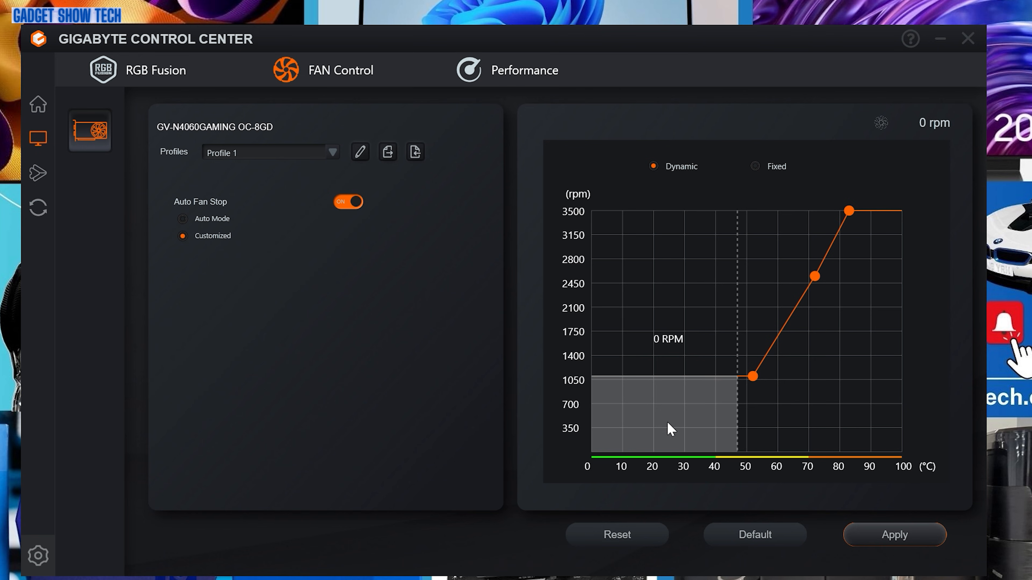
{"action": "mouse_move", "coordinate": [642, 409]}
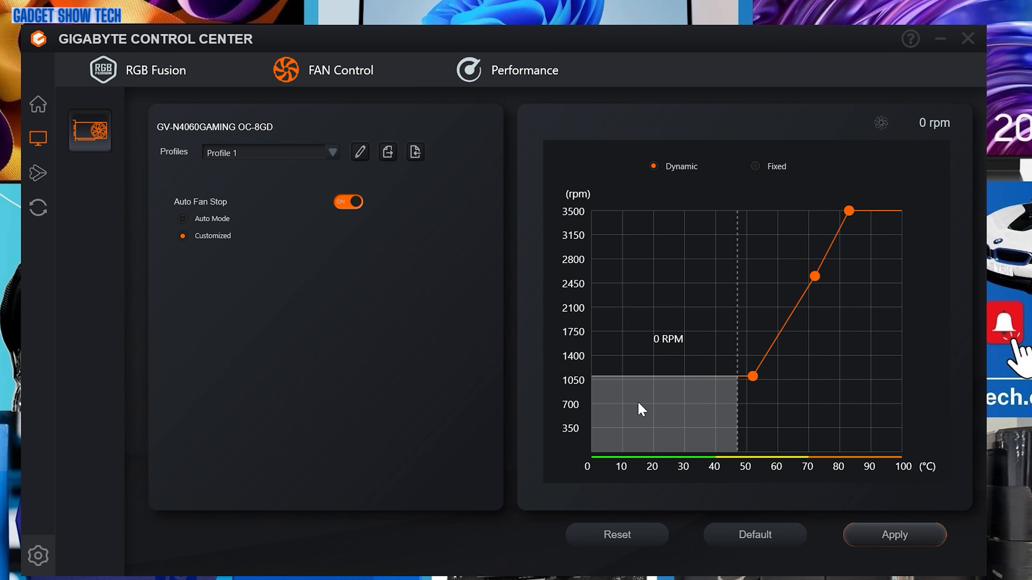
{"action": "mouse_move", "coordinate": [634, 407]}
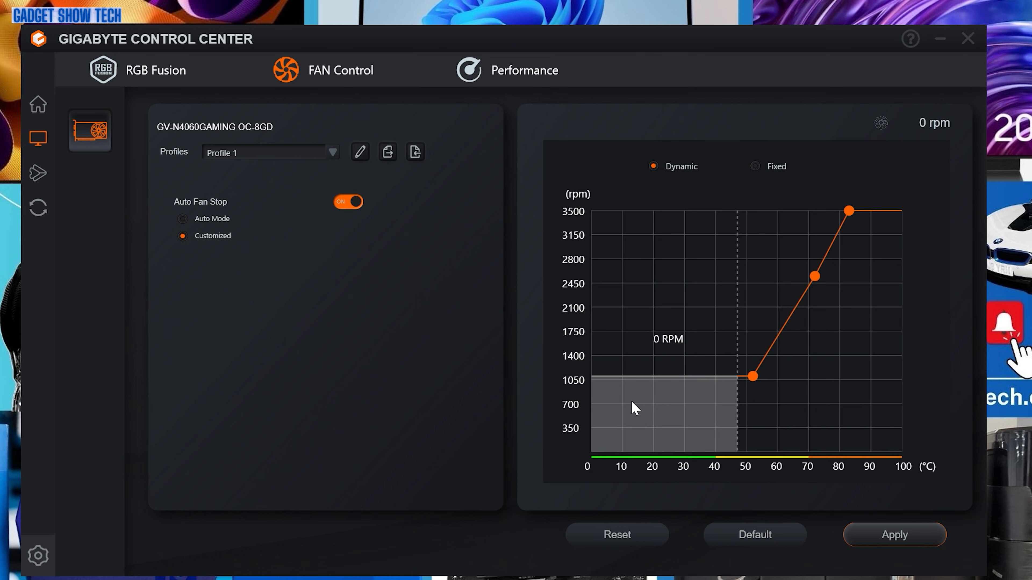